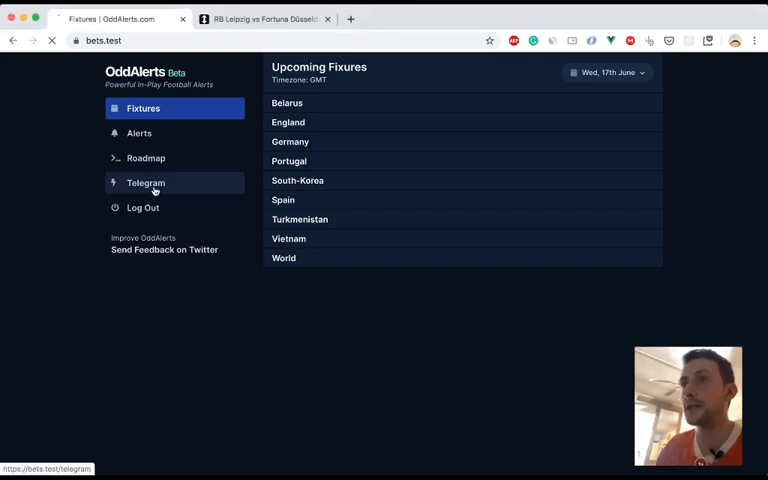
View the Telegram page showing Connected + Working, then return to upcoming fixtures.
click(144, 184)
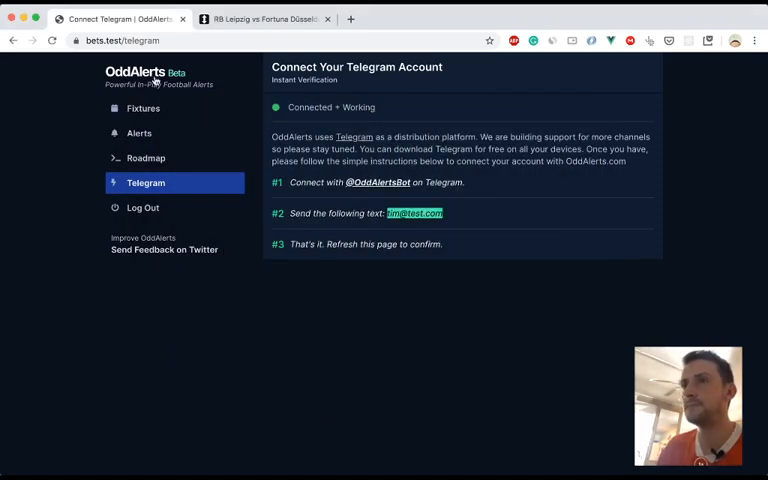
click(144, 108)
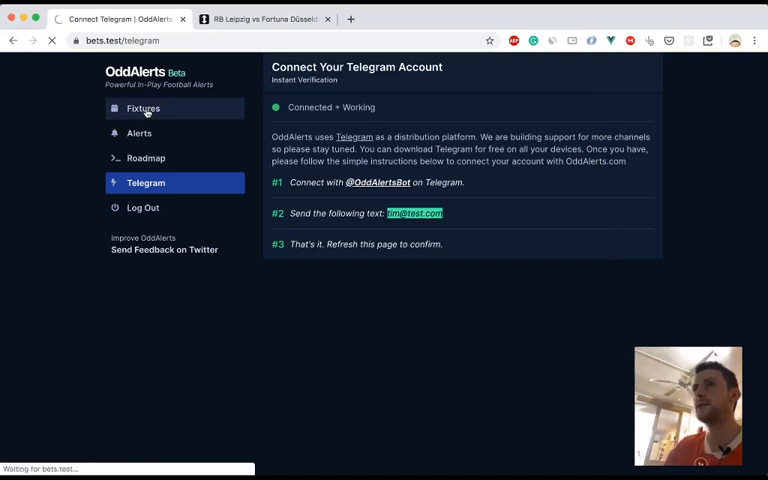
Keep Wed 17th June, expand Germany's Bundesliga fixtures and bring up RB Leipzig vs Fortuna Düsseldorf stats.
click(142, 108)
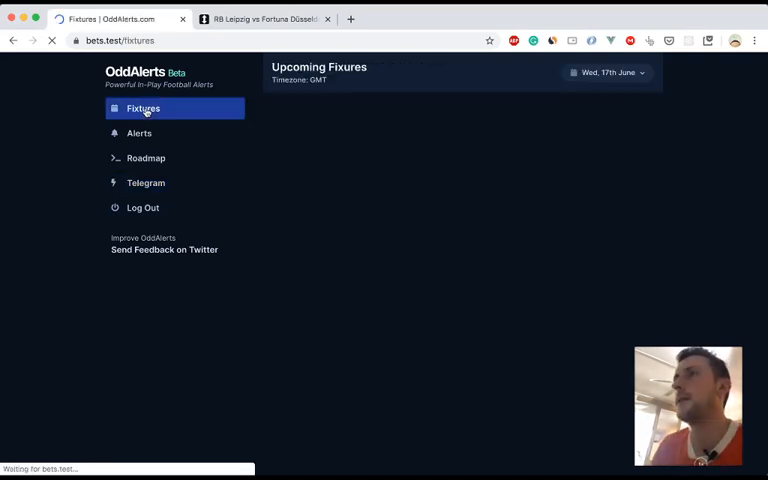
click(608, 72)
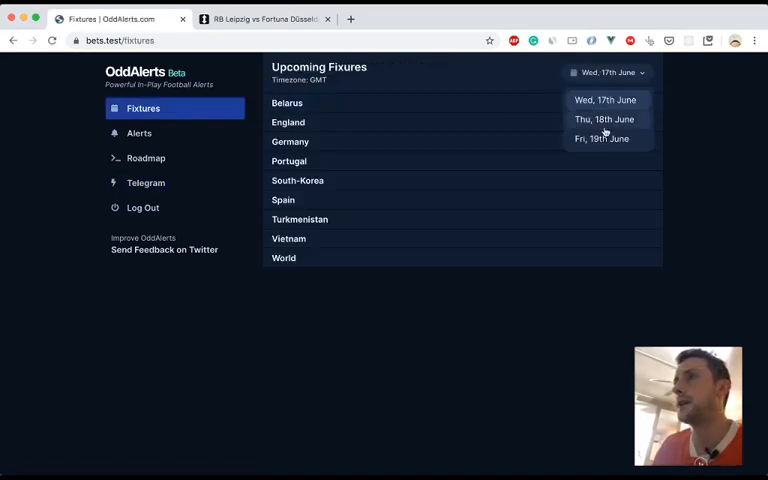
click(290, 140)
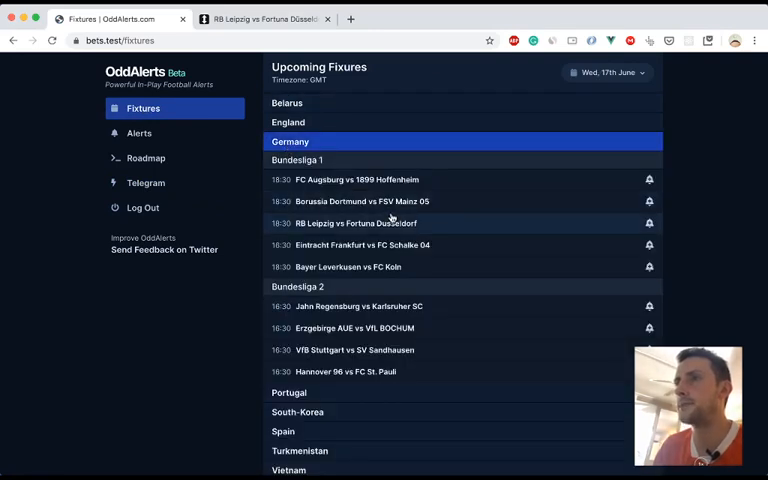
click(648, 224)
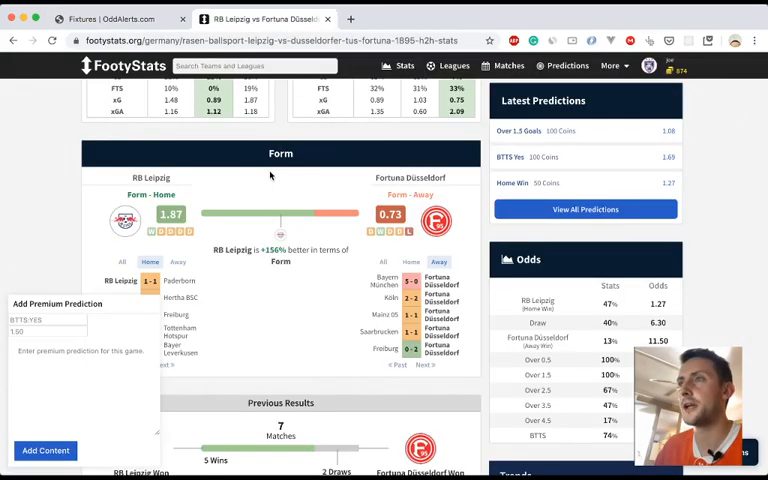
scroll(down, 3)
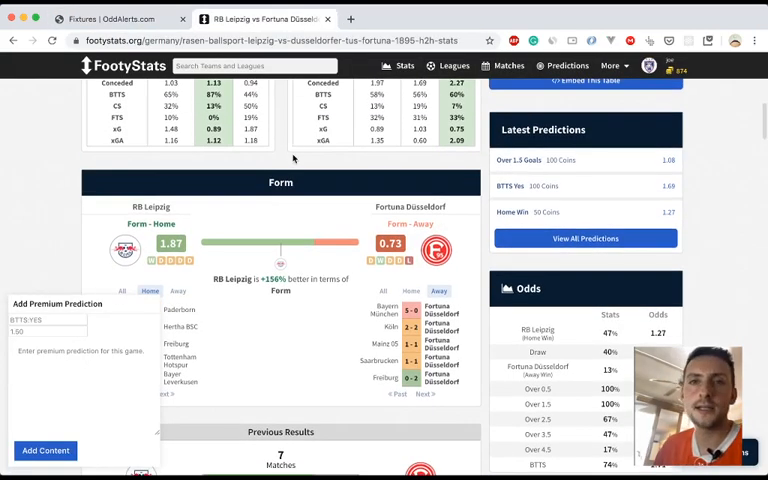
scroll(down, 3)
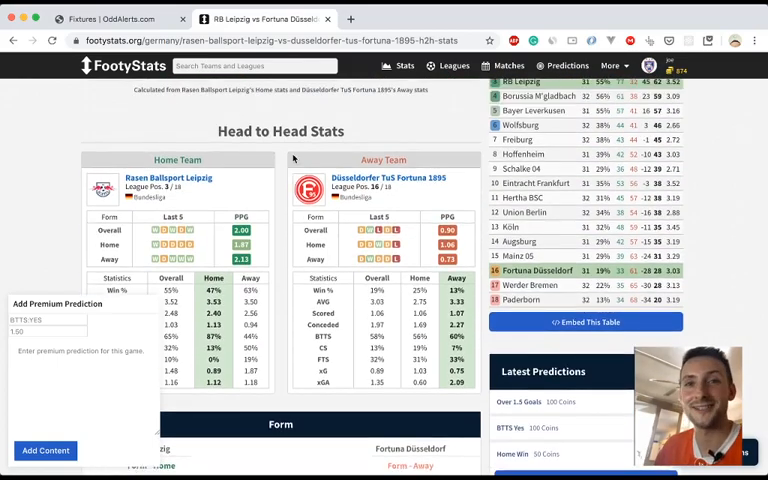
scroll(down, 3)
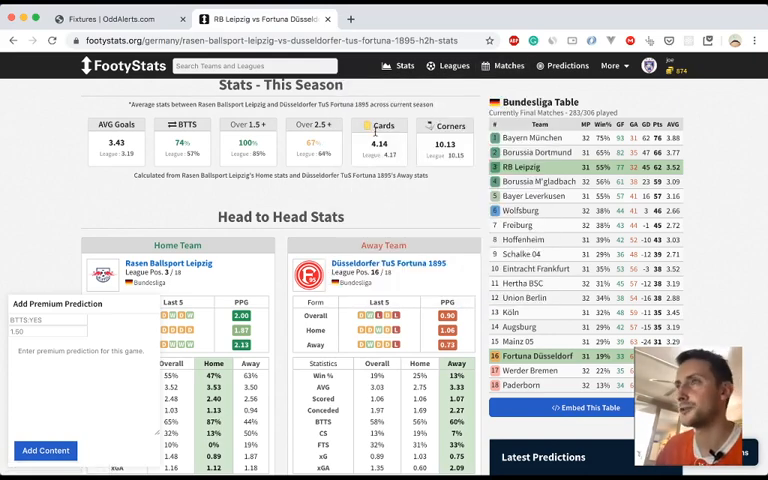
scroll(down, 3)
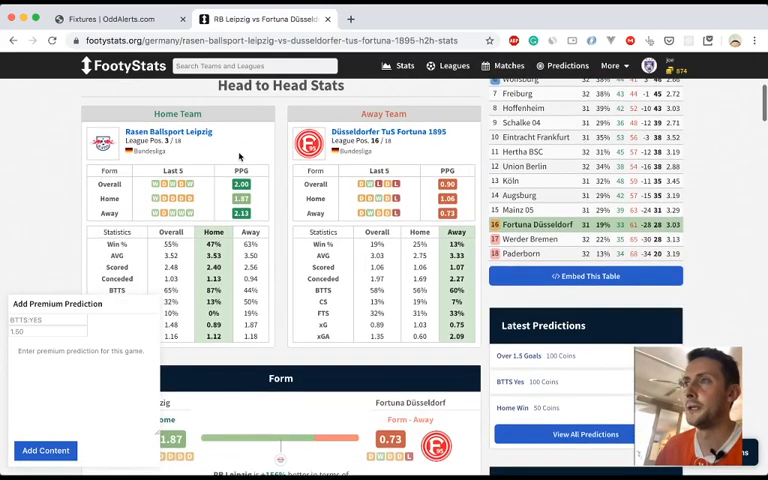
scroll(down, 3)
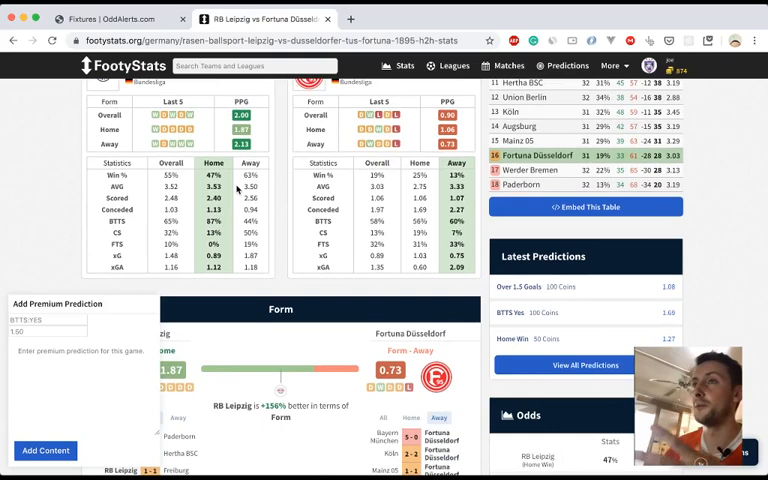
scroll(down, 3)
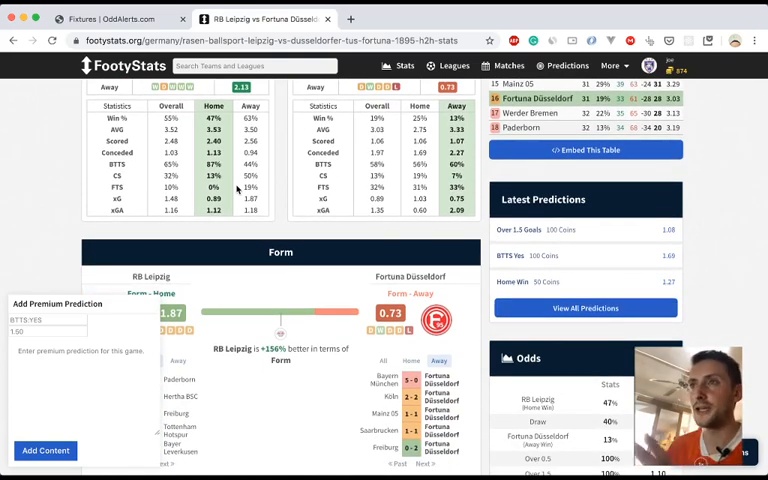
scroll(down, 3)
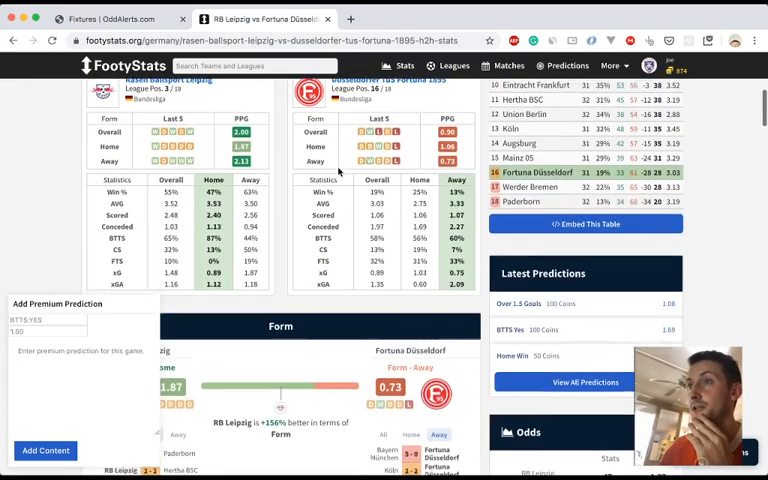
scroll(down, 3)
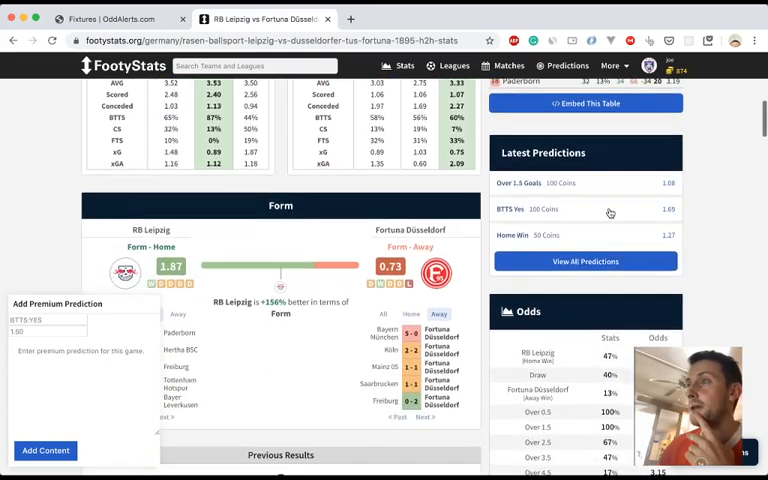
scroll(down, 3)
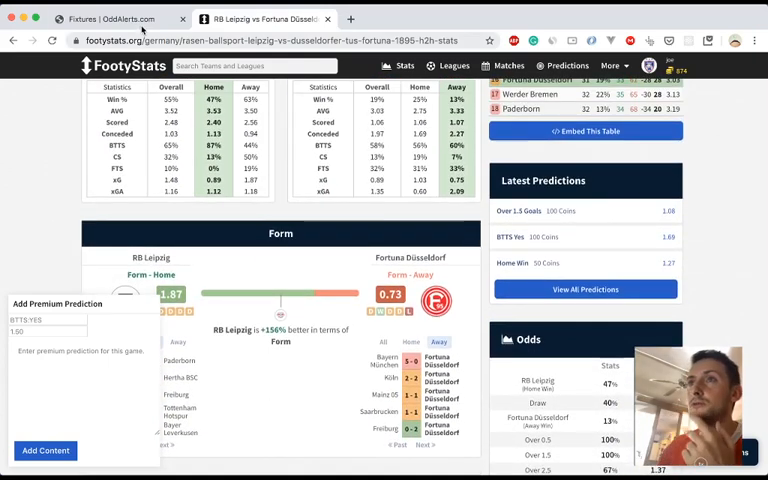
Start a Goals alert for RB Leipzig vs Fortuna Düsseldorf with After set to 30 Mins.
click(120, 18)
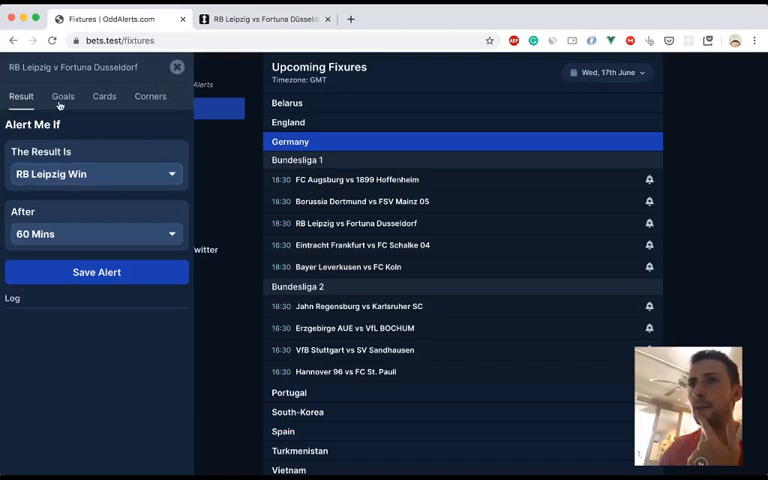
click(62, 96)
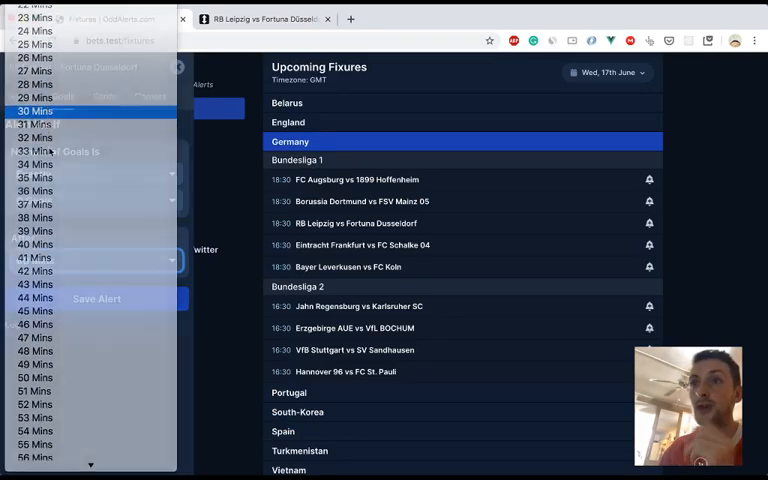
click(36, 112)
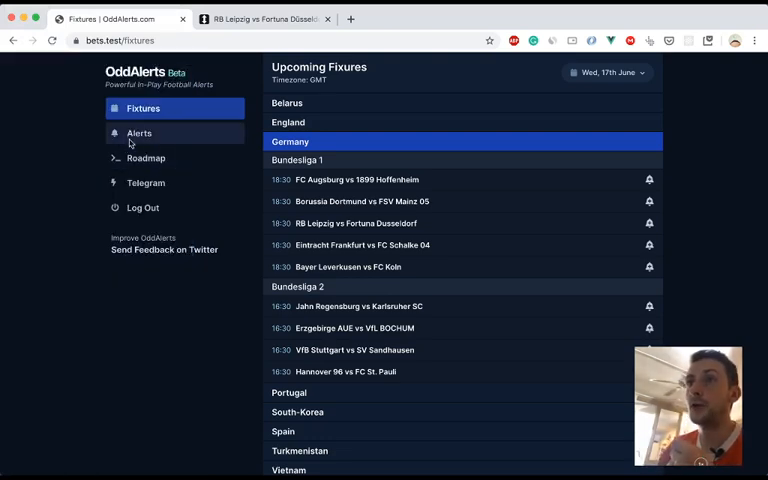
Confirm the RB Leipzig vs Fortuna Düsseldorf 0-goals-after-30-minutes alert is listed, then return to fixtures.
click(140, 132)
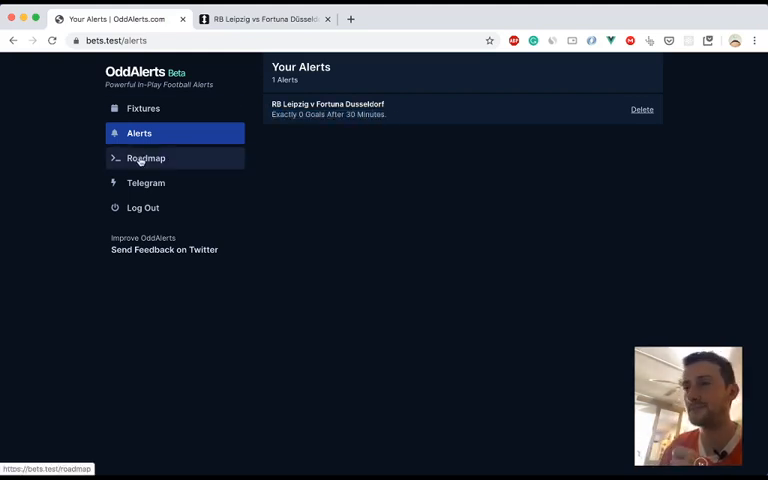
click(144, 108)
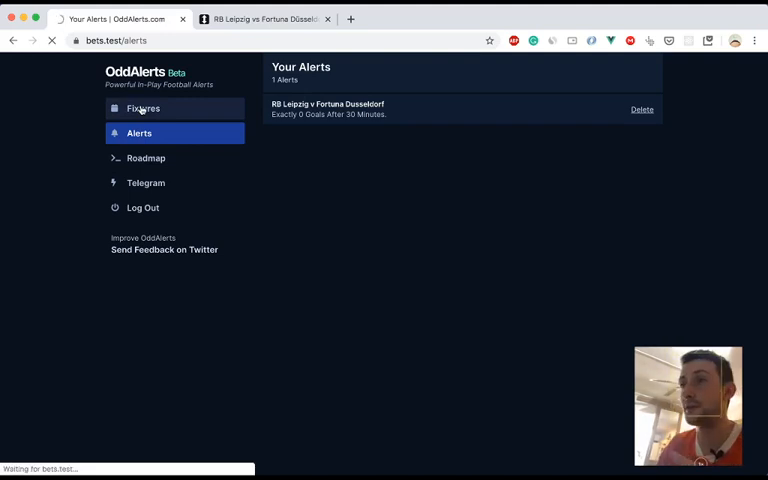
click(142, 108)
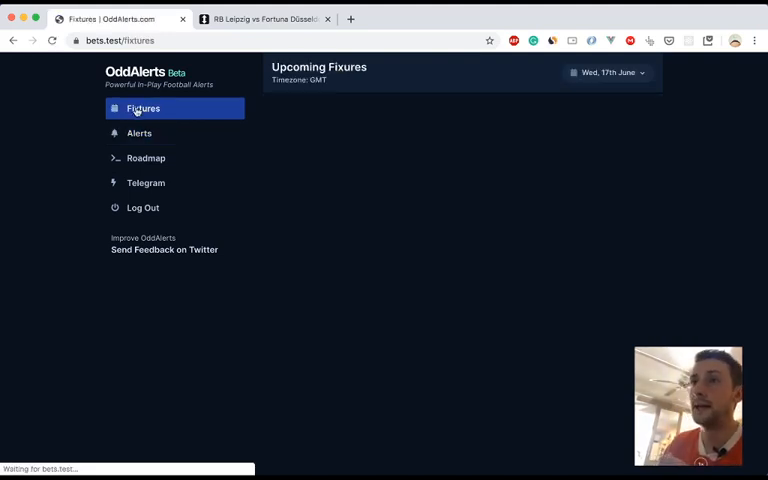
click(144, 108)
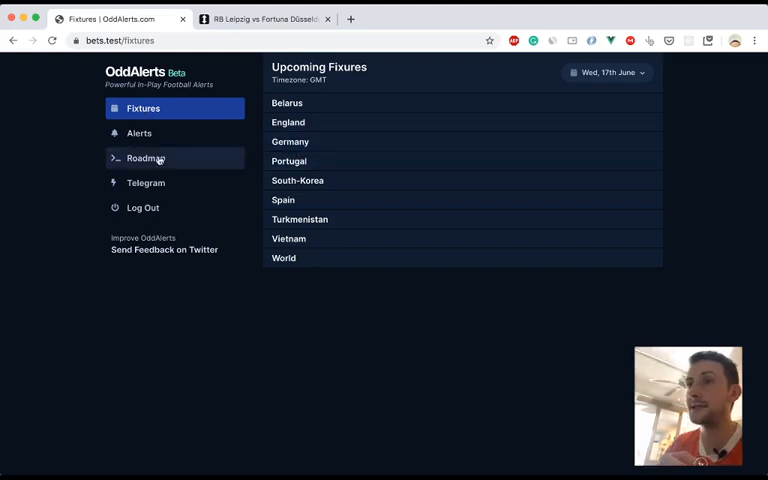
Show the Roadmap's Upcoming Features list, including team alerts and live odds support.
click(146, 158)
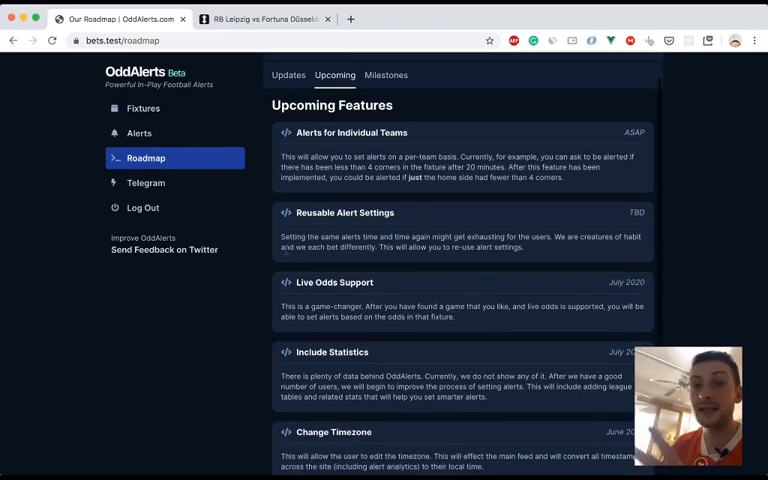
double_click(332, 282)
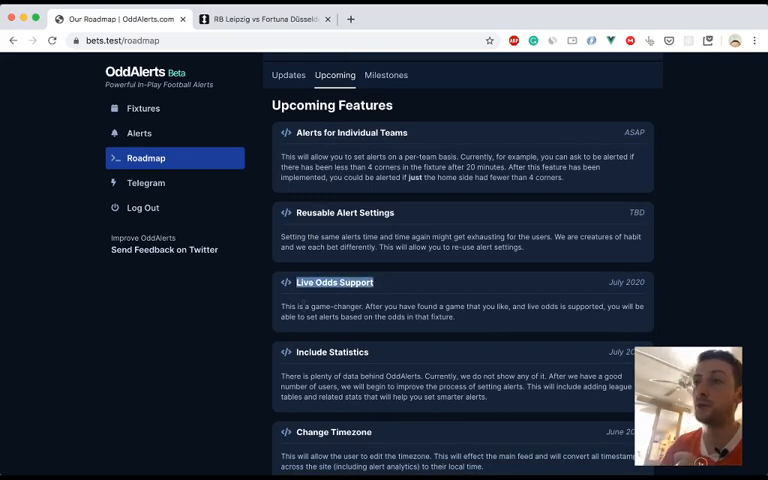
click(260, 18)
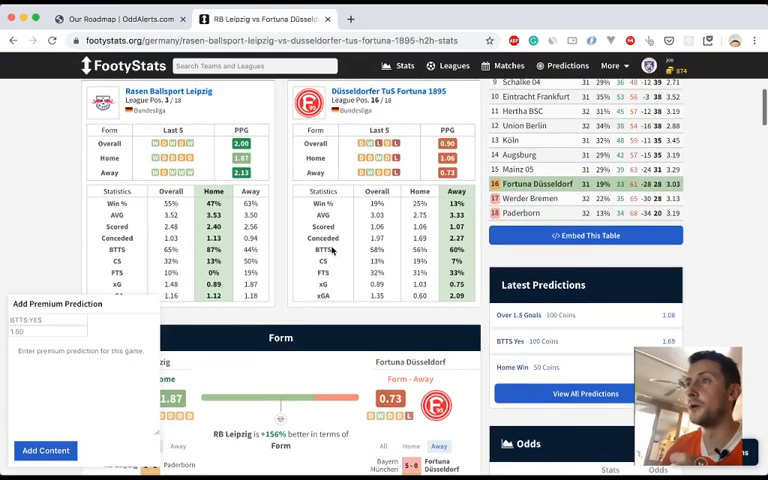
scroll(down, 3)
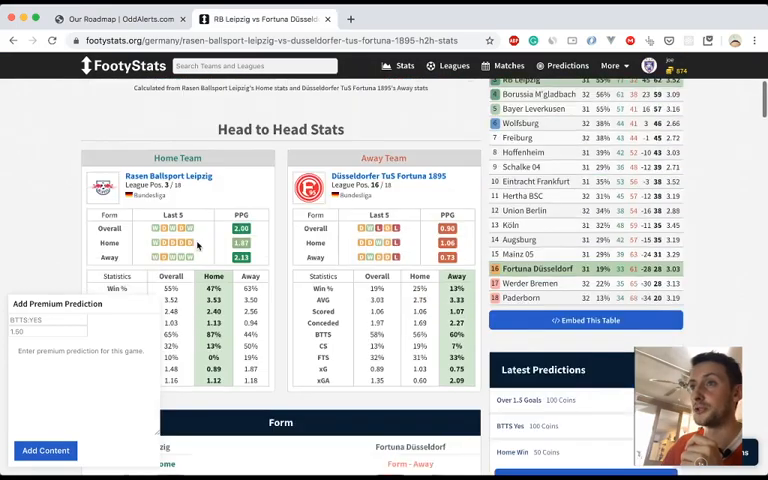
scroll(up, 3)
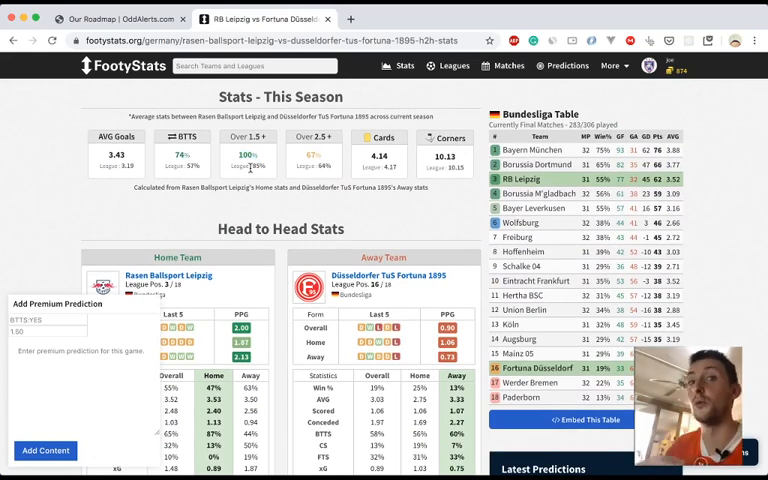
scroll(down, 3)
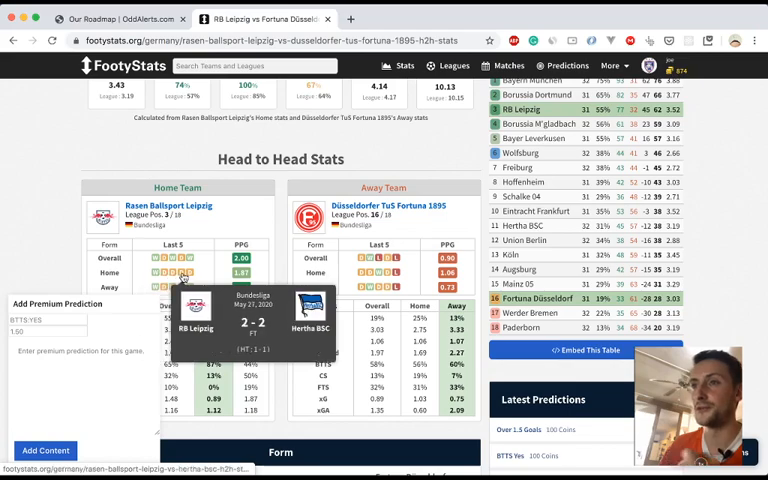
scroll(down, 3)
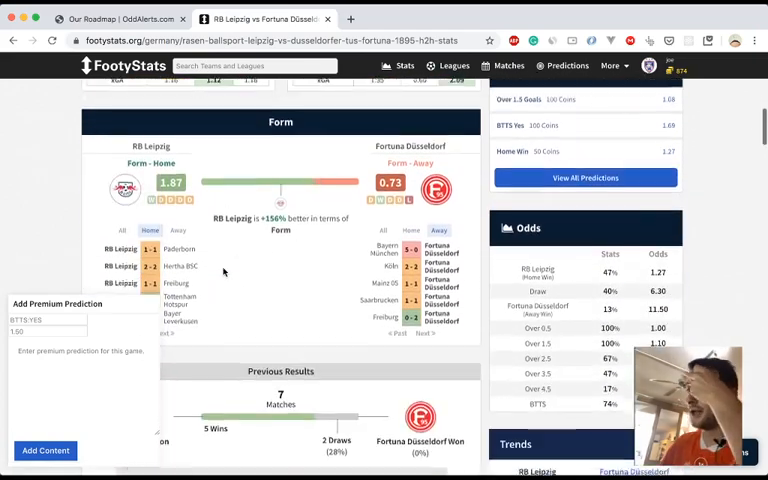
scroll(down, 3)
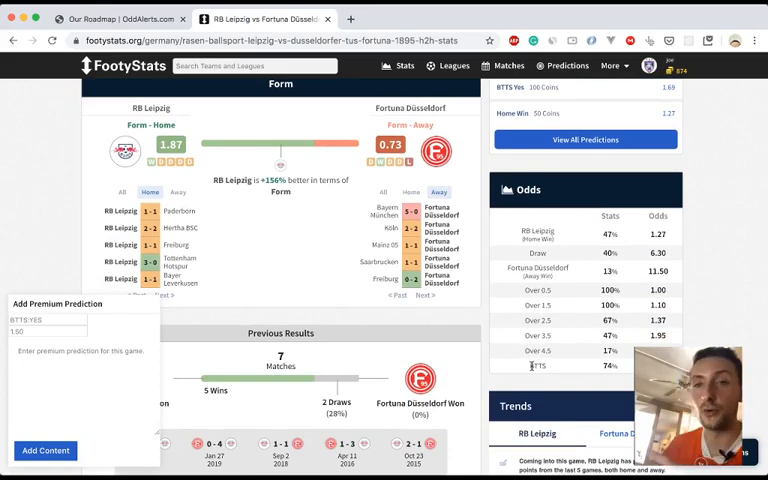
click(116, 18)
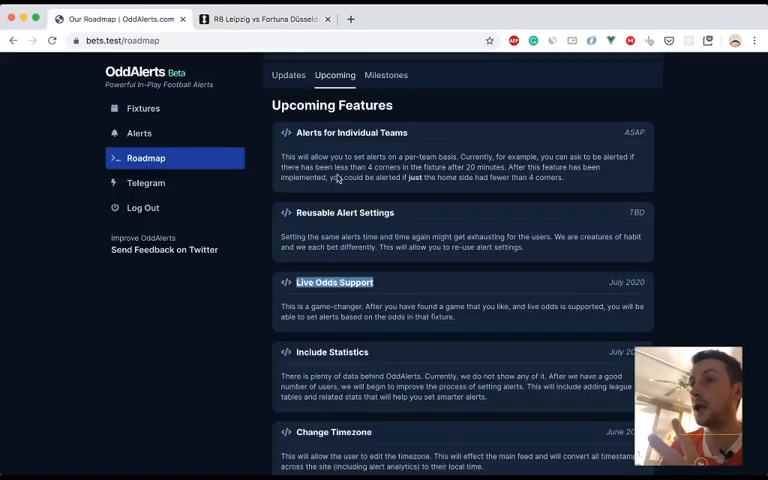
click(264, 18)
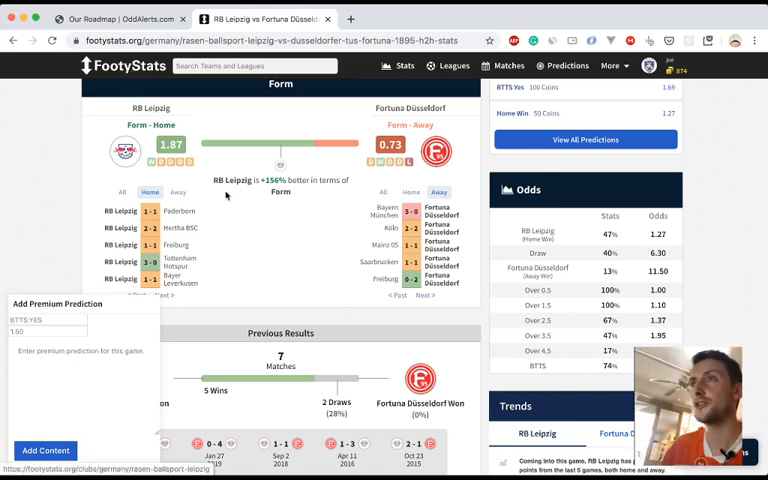
mouse_move(228, 228)
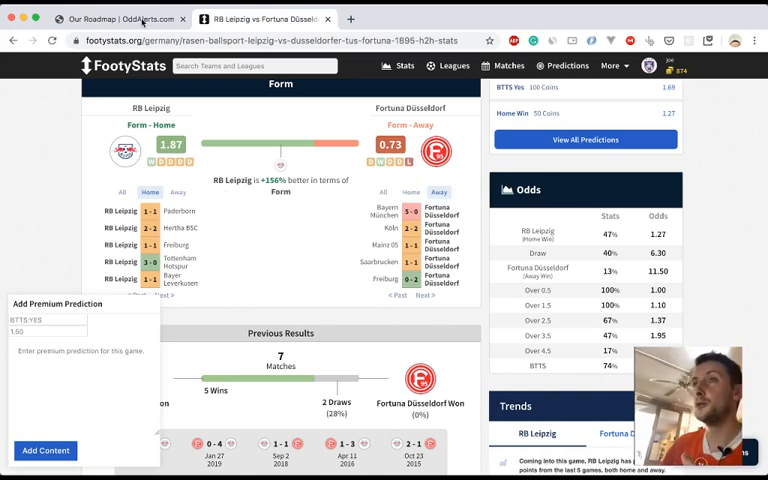
click(116, 18)
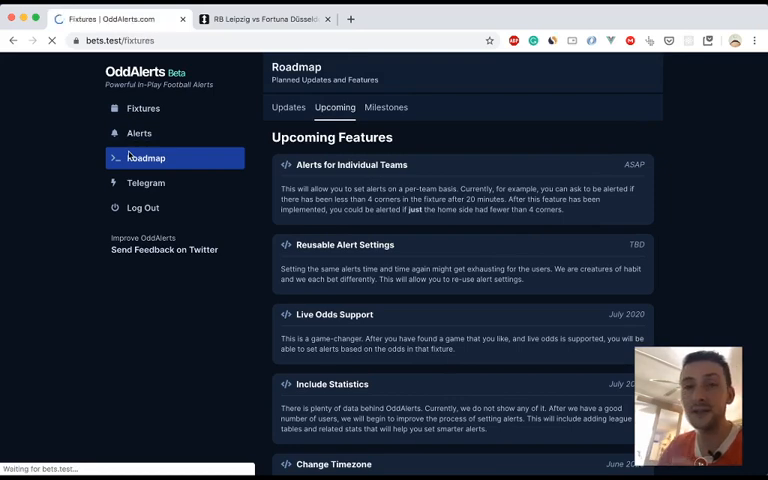
Browse Portugal's and Germany's fixtures, then view the Telegram page showing Connected + Working.
click(144, 108)
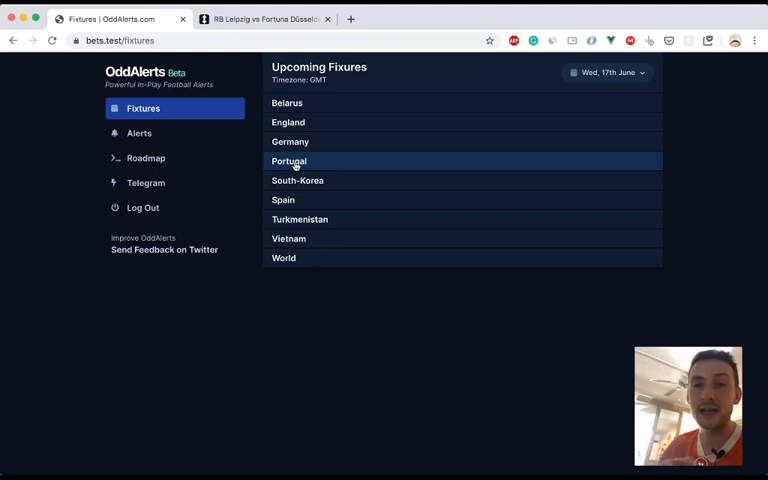
click(288, 160)
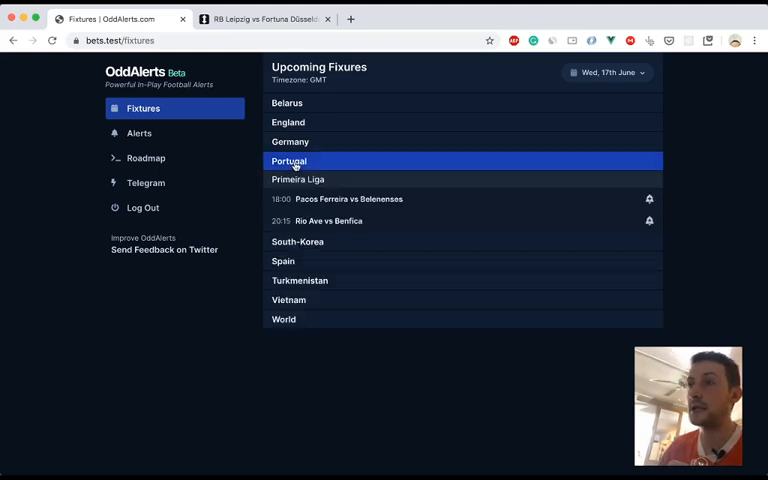
click(290, 140)
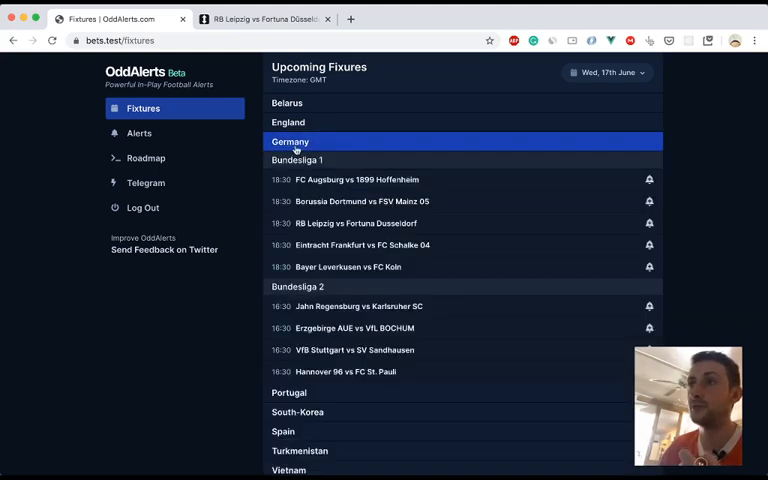
click(290, 140)
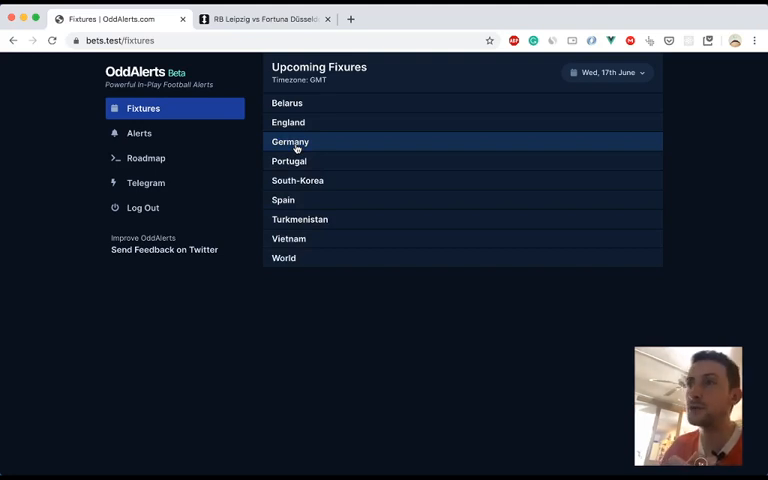
mouse_move(290, 160)
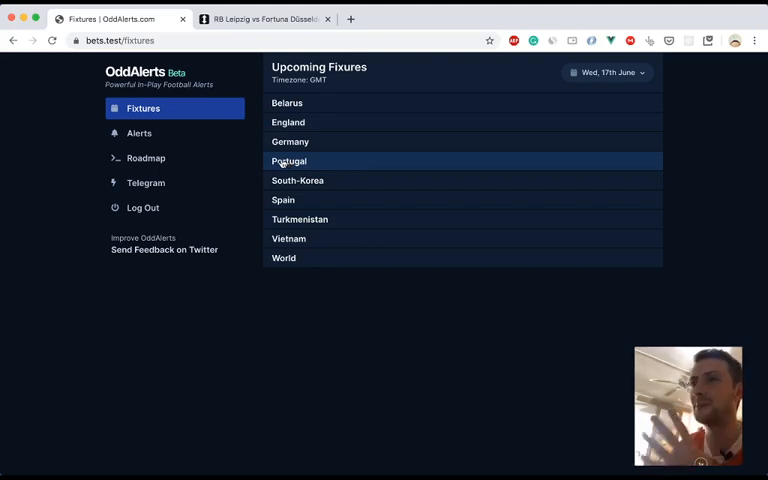
click(146, 184)
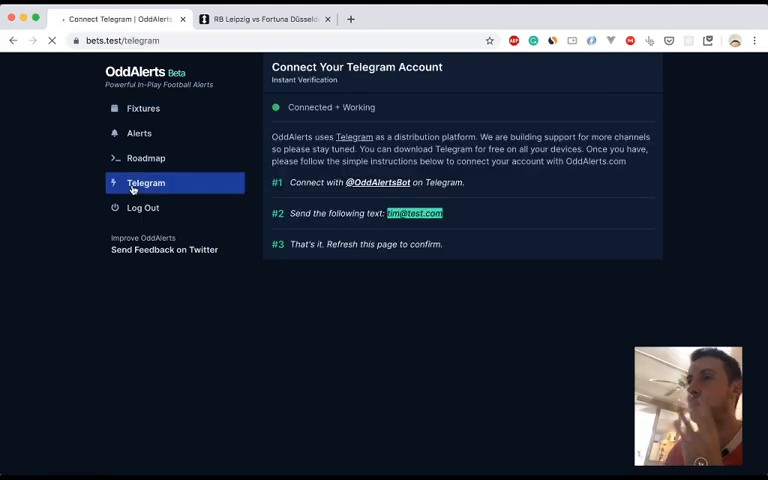
Pass through the Roadmap to the alerts list holding the RB Leipzig 0-goals-after-30-minutes alert.
click(146, 158)
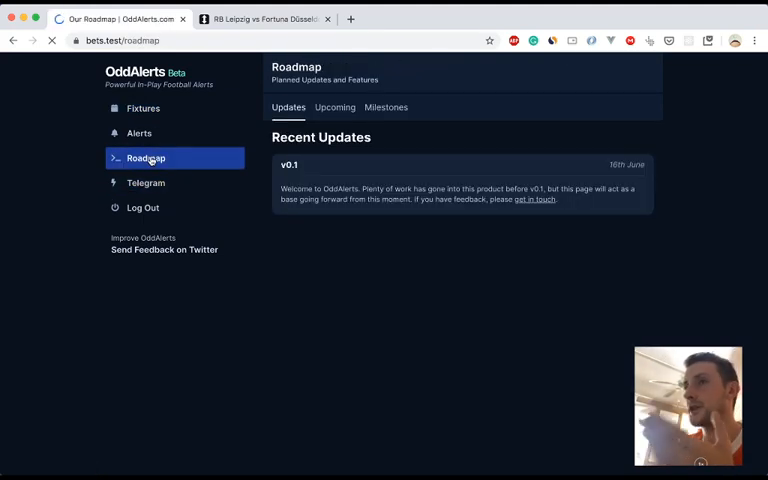
click(140, 132)
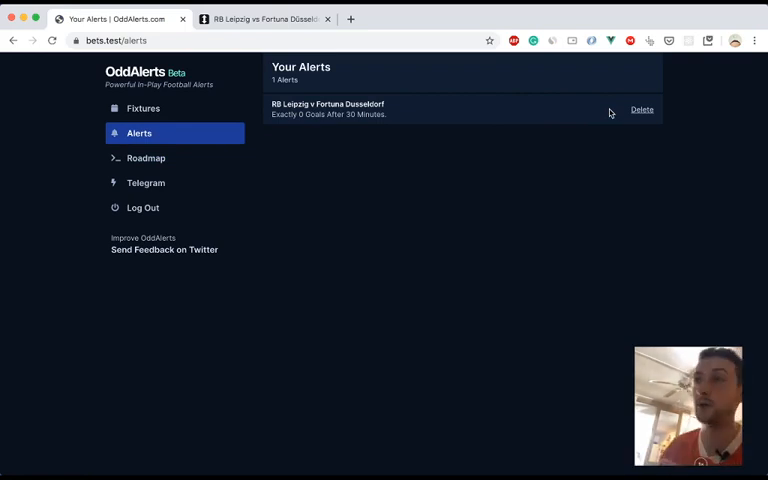
mouse_move(334, 112)
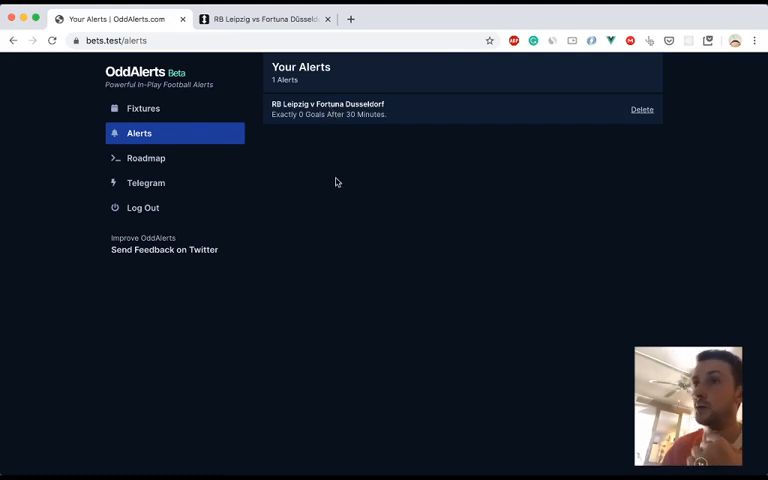
Return to the upcoming fixtures list by country with Wednesday 17th June selected.
click(144, 108)
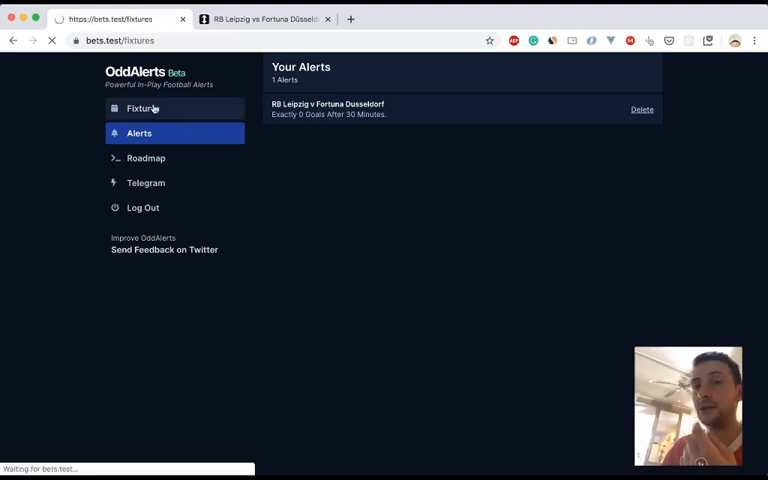
click(142, 108)
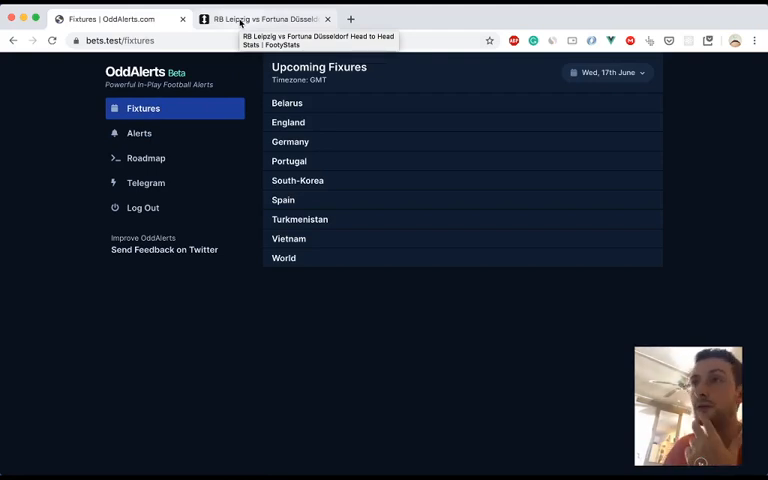
click(120, 18)
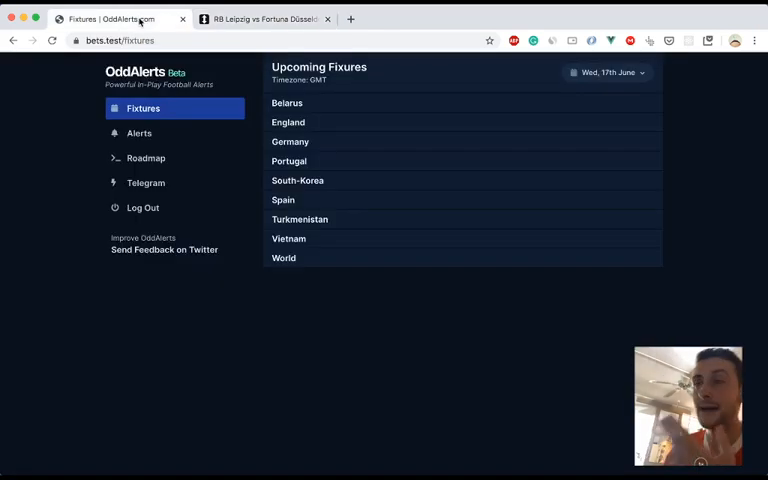